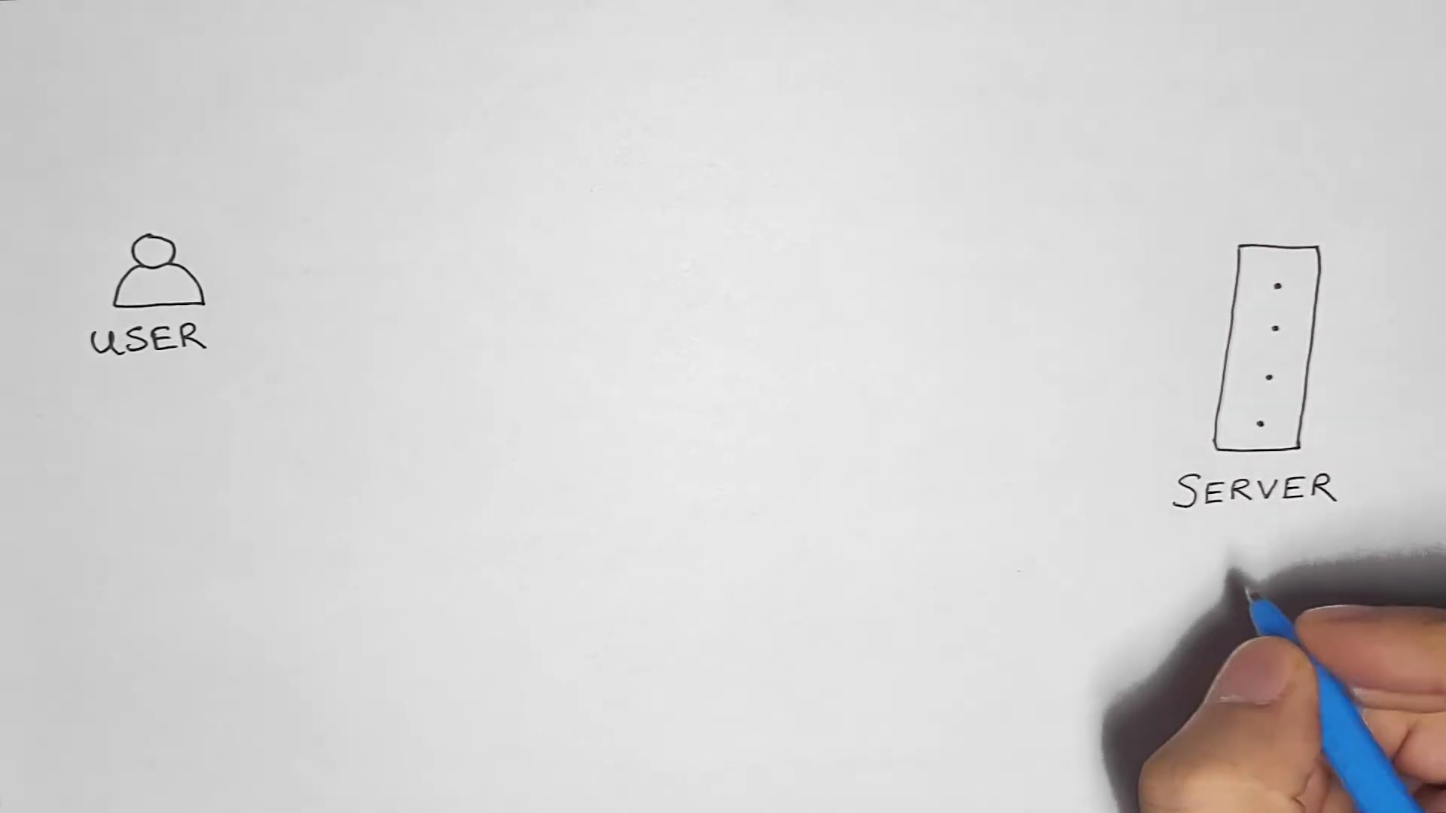
{"action": "mouse_move", "coordinate": [1190, 543]}
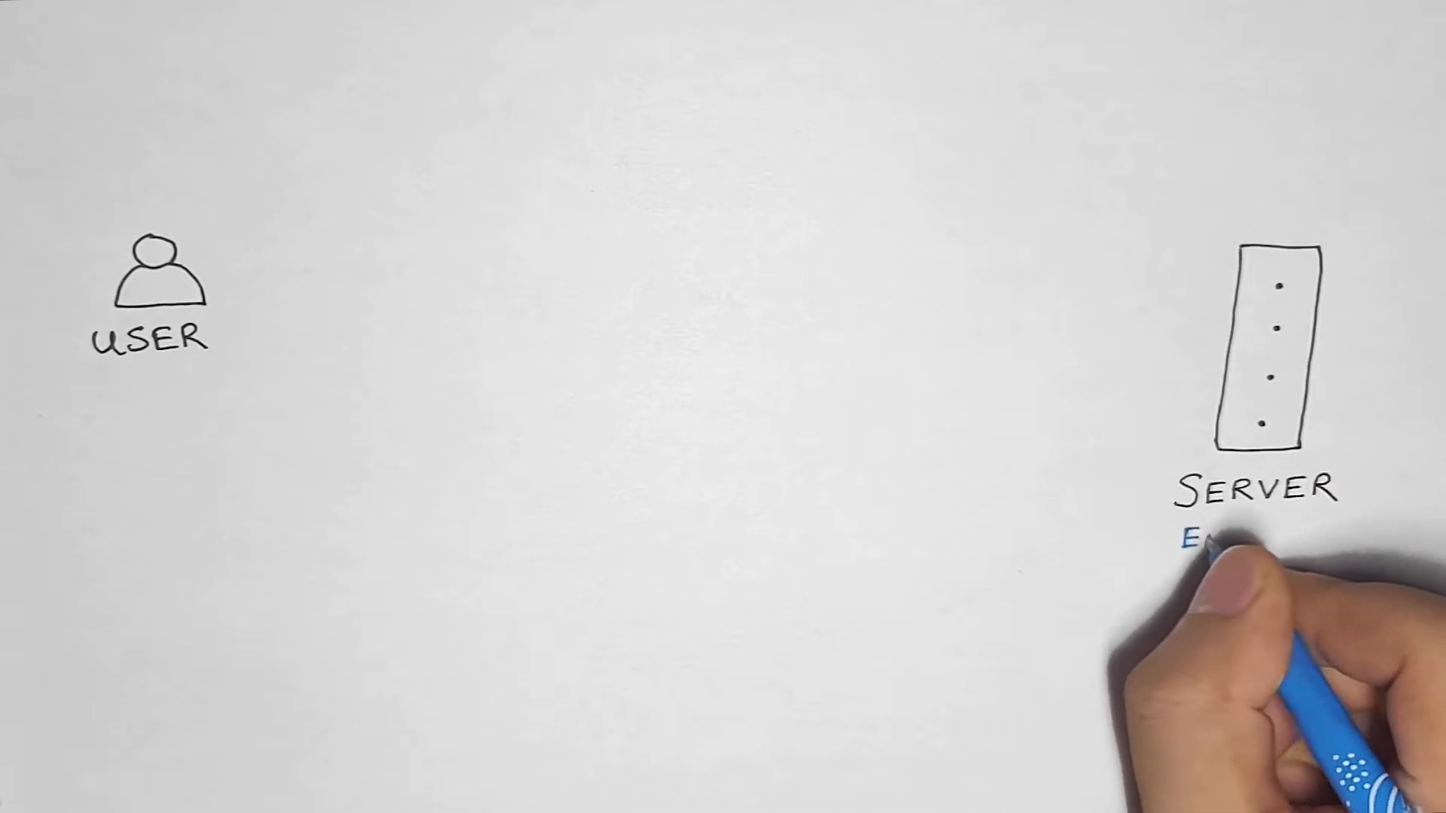
{"action": "type", "text": "EAST"}
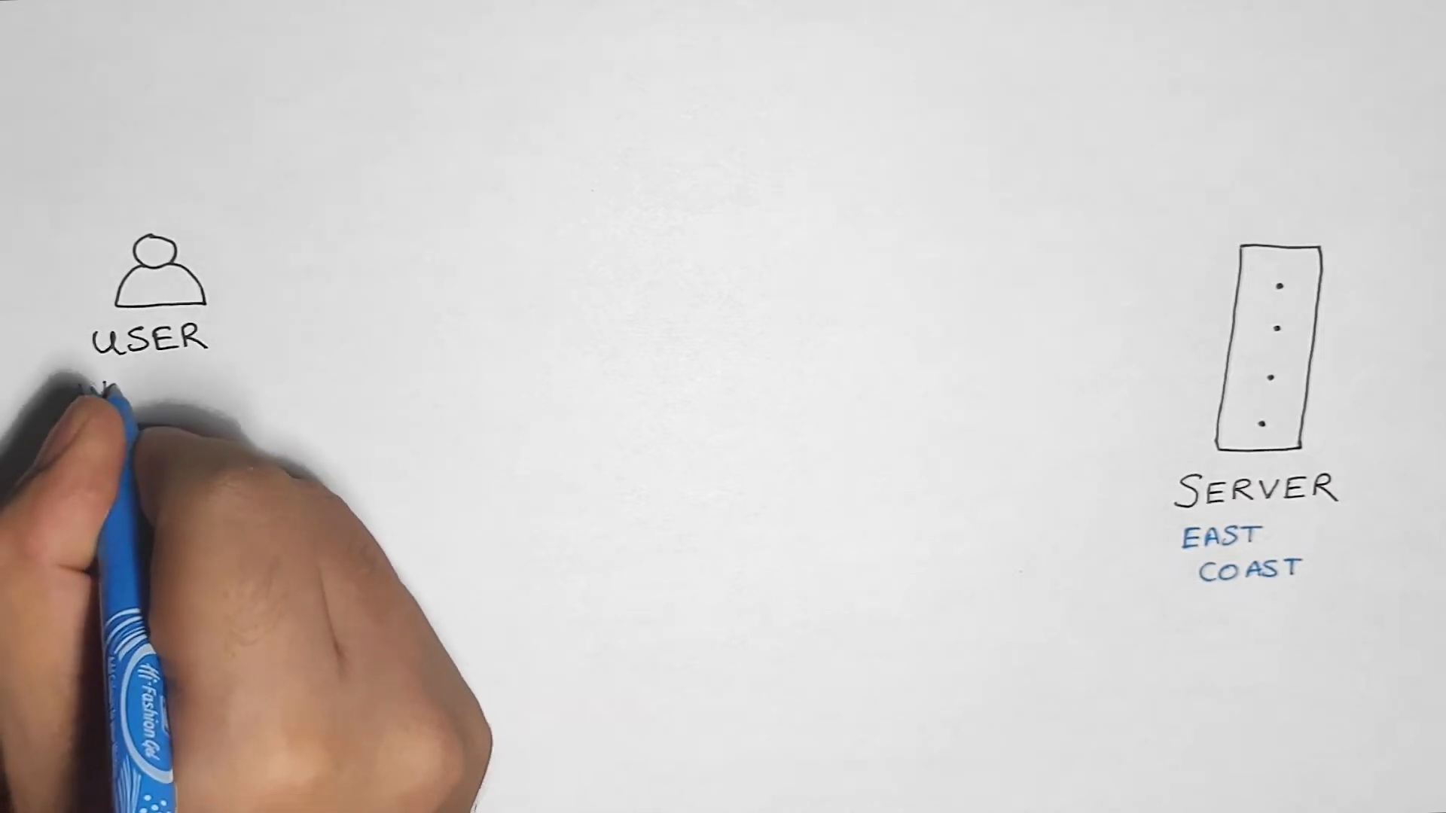
{"action": "type", "text": "WEST COAST"}
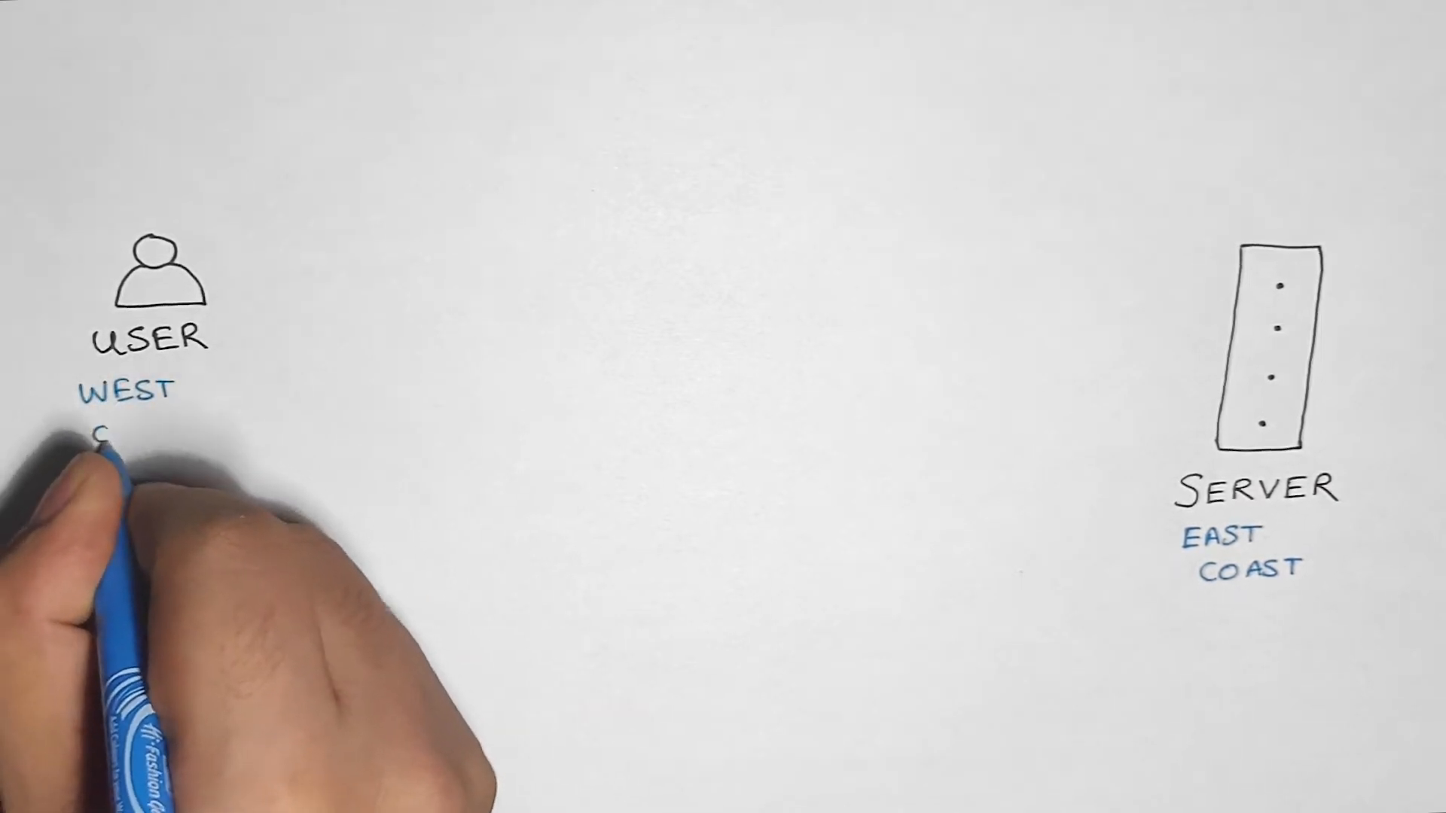
{"action": "type", "text": "COAST"}
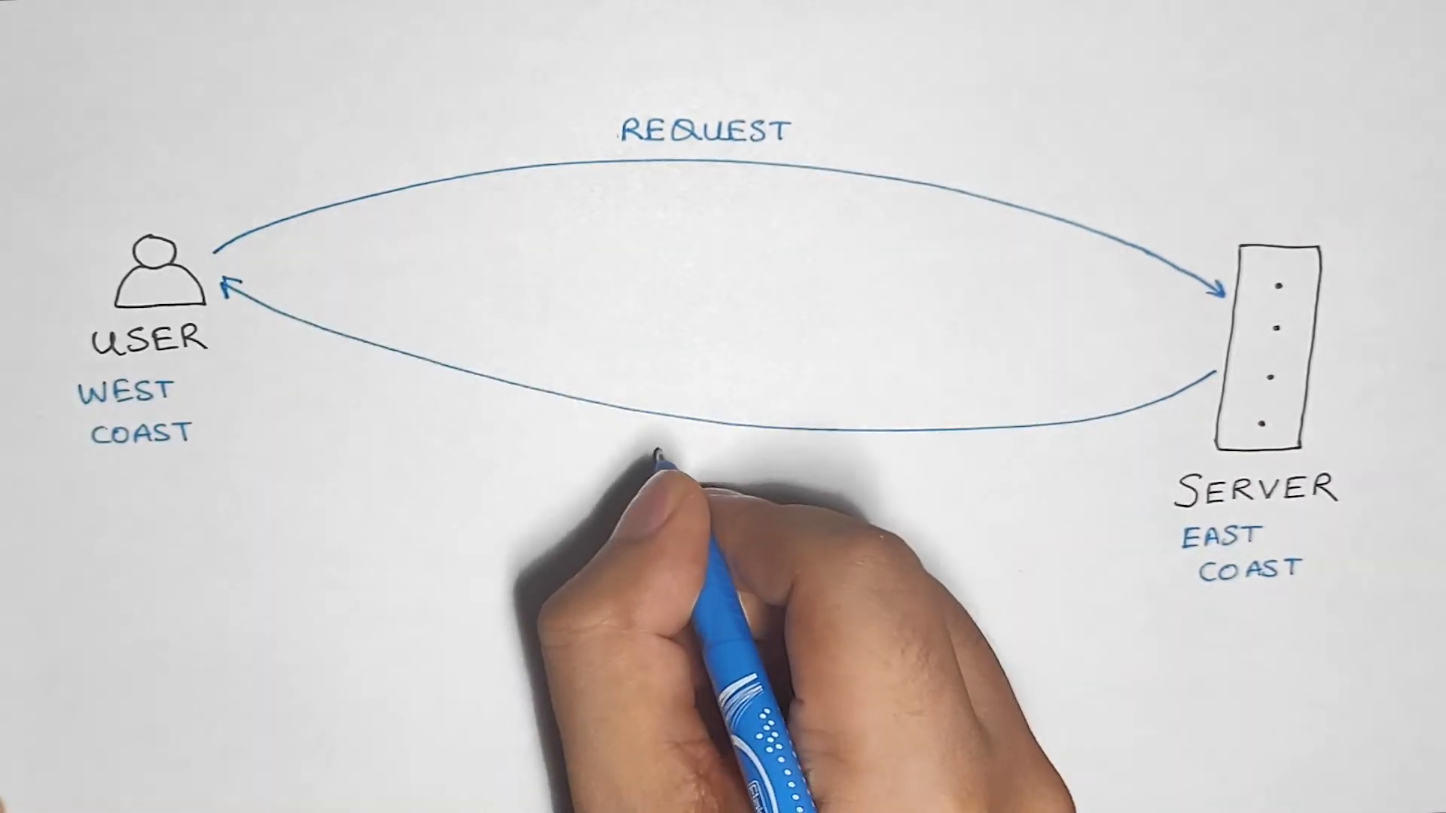
{"action": "type", "text": "RESPONSE"}
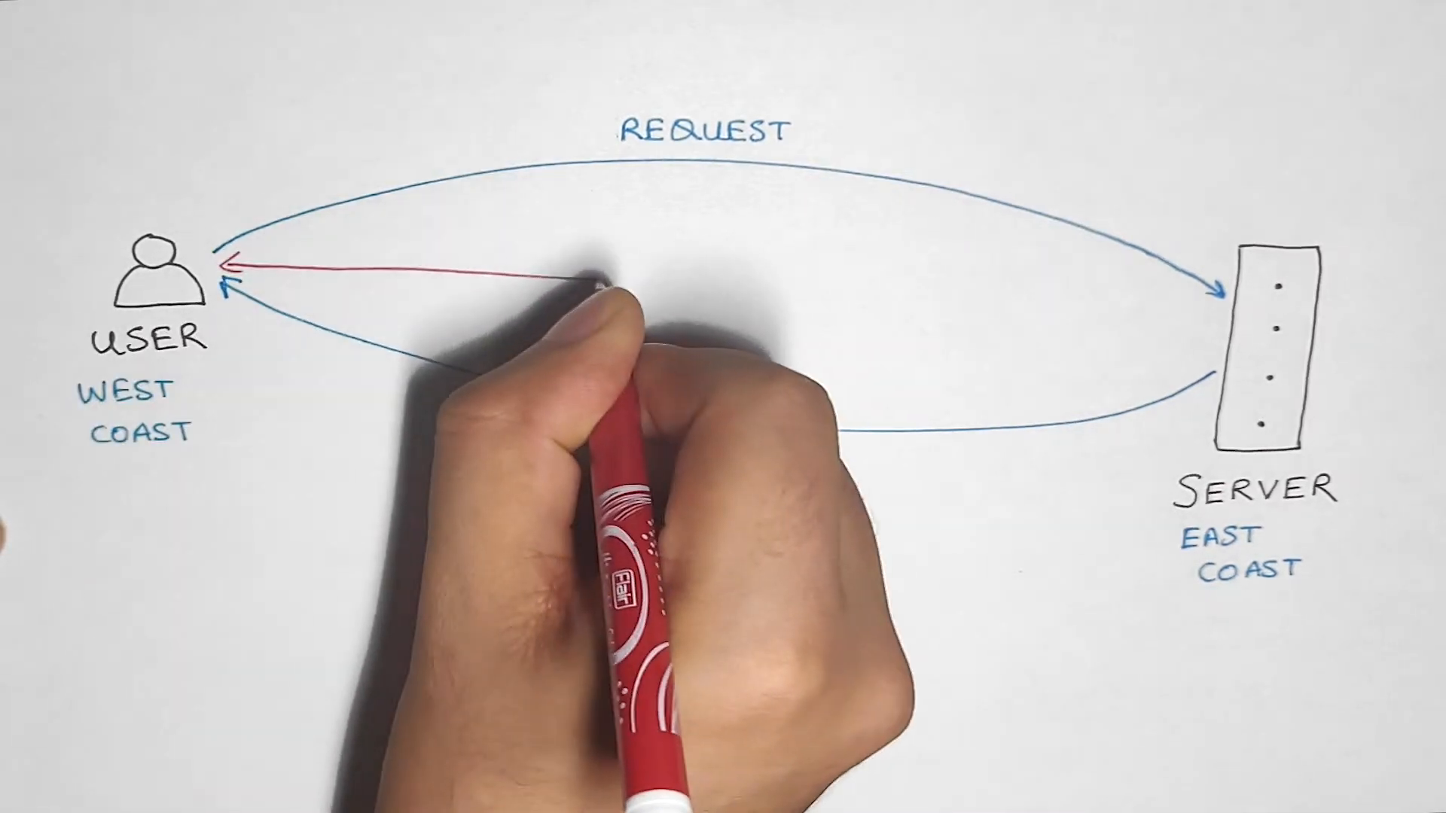
{"action": "type", "text": "2000"}
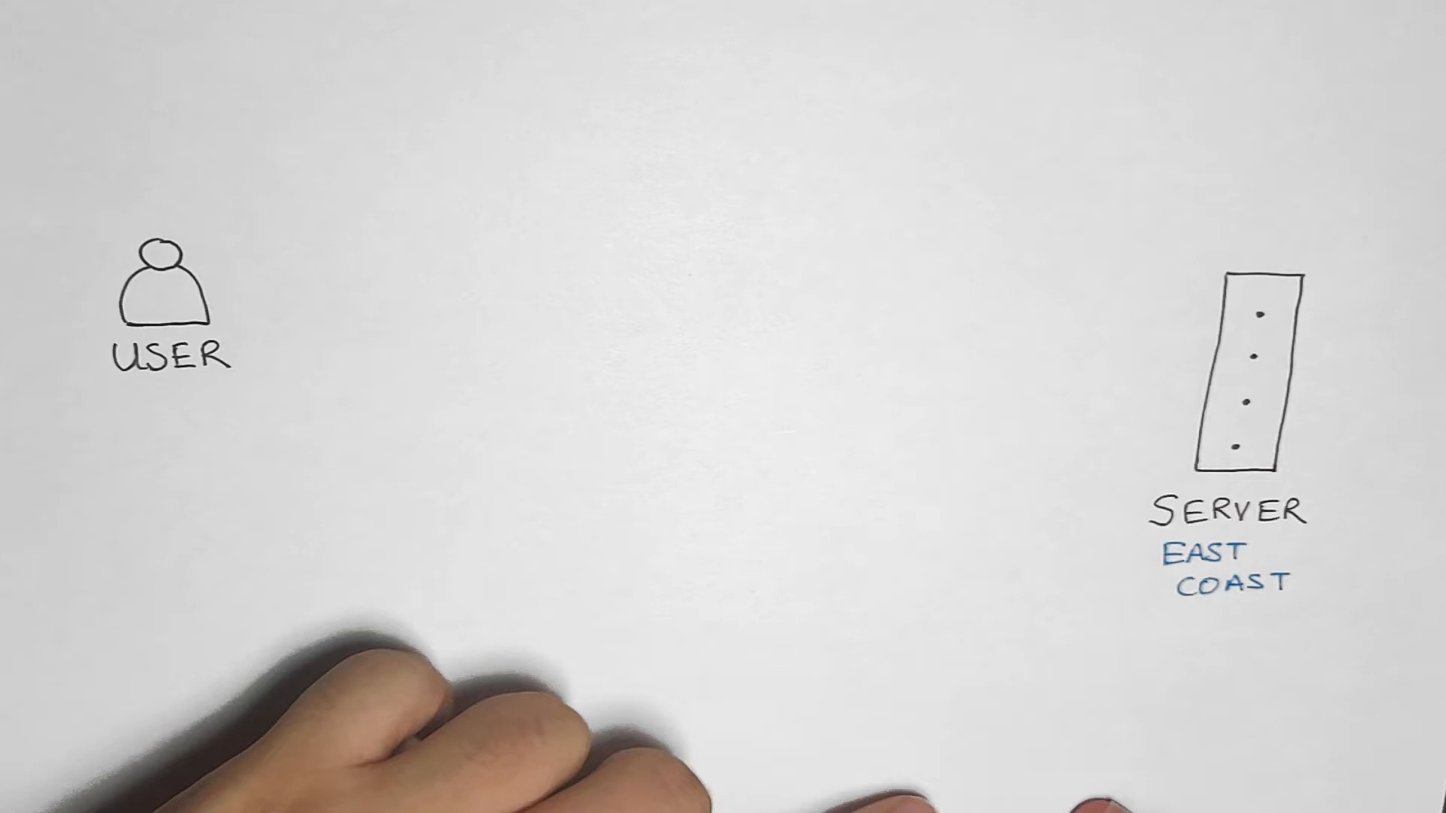
{"action": "type", "text": "WEST"}
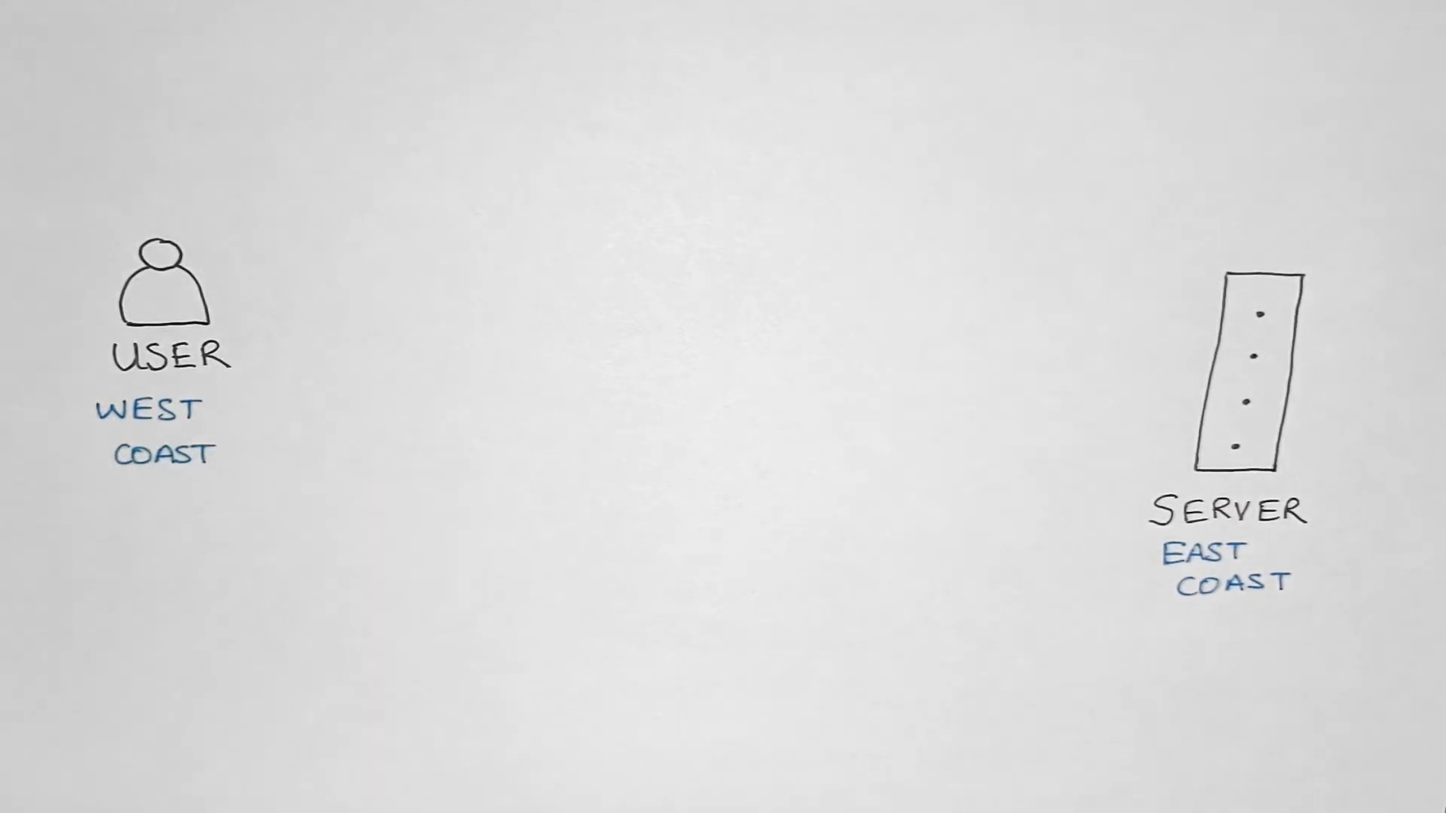
{"action": "left_click_drag", "start_coordinate": [497, 268], "coordinate": [576, 332]}
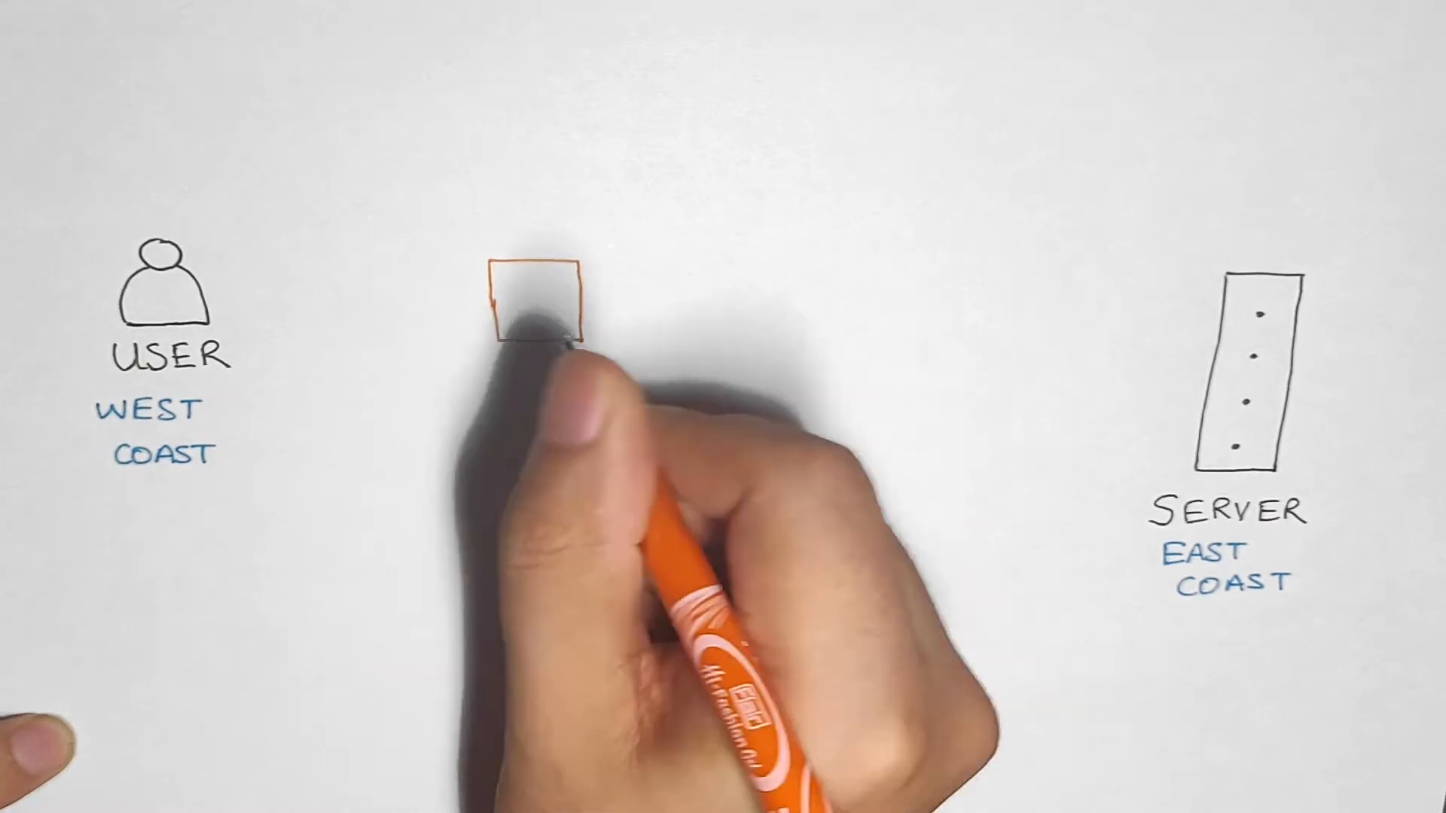